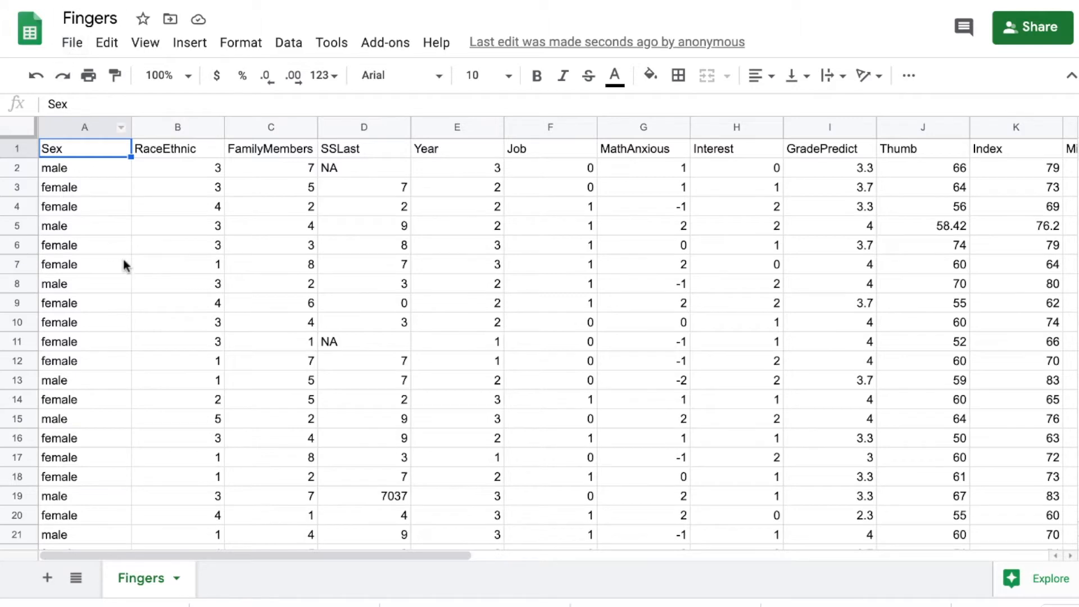
- Publish the entire Fingers document to the web in comma-separated values (.csv) format
left_click(72, 42)
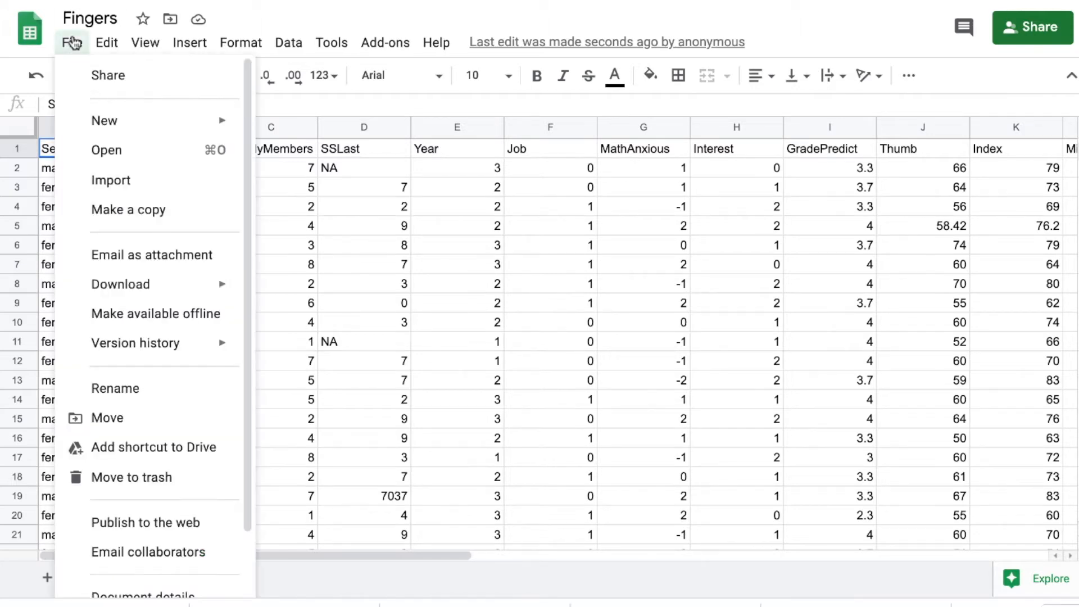
mouse_move(131, 477)
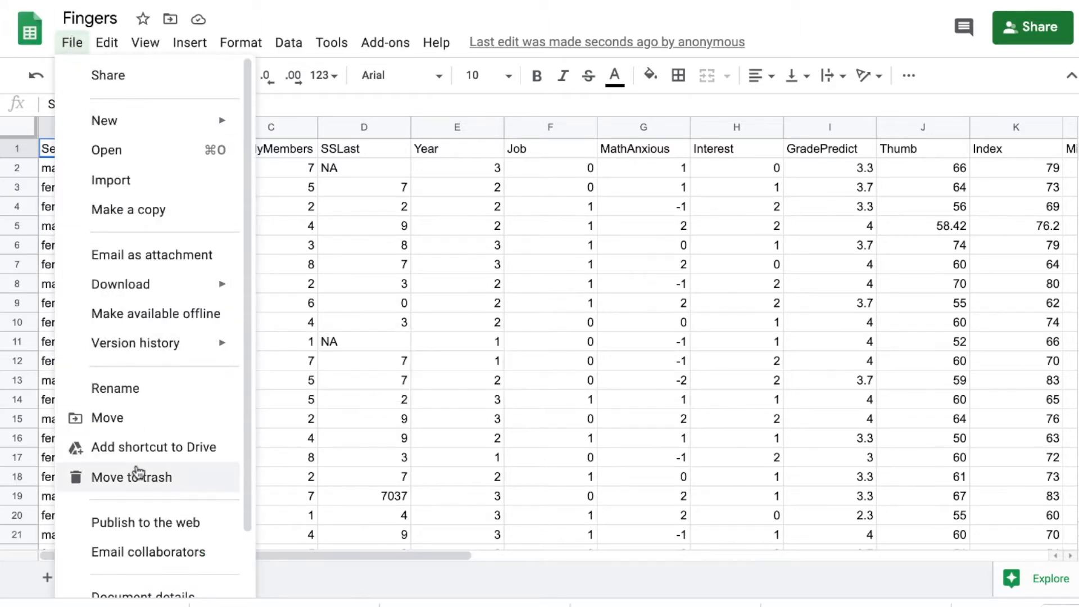
left_click(145, 522)
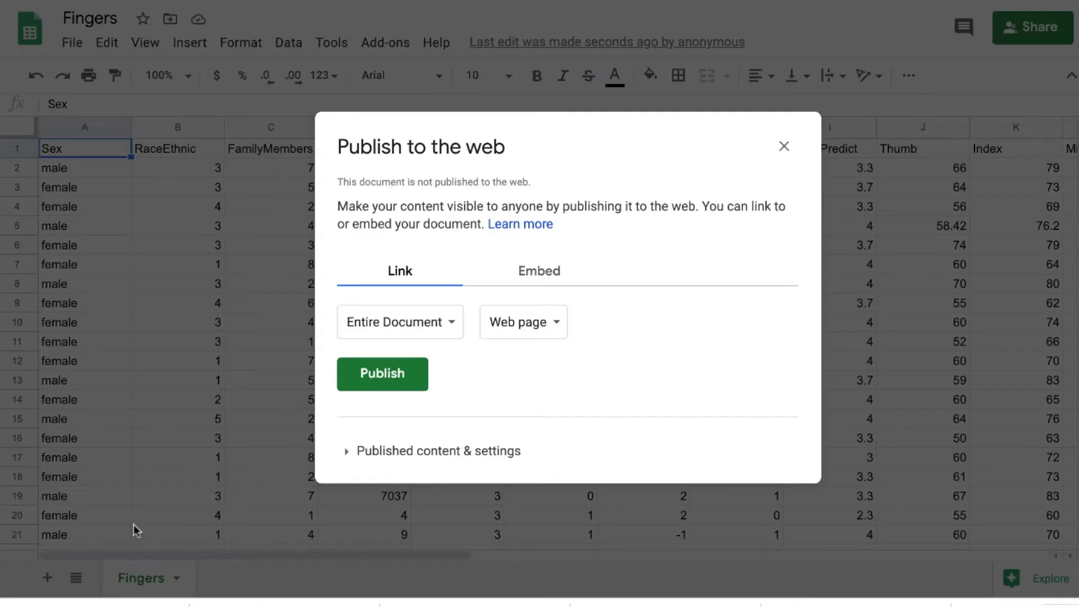
mouse_move(444, 327)
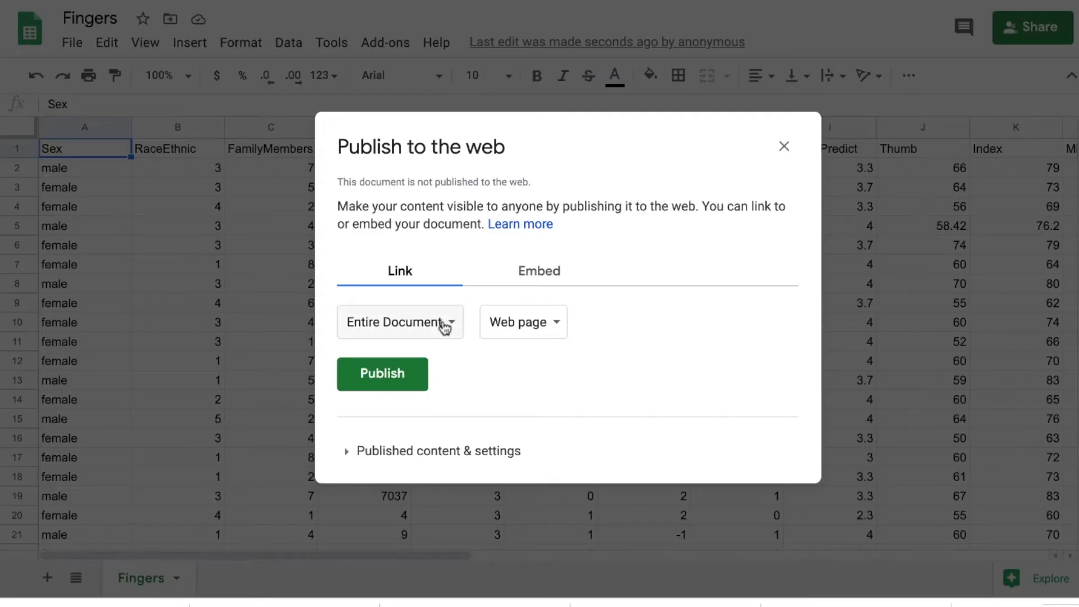
left_click(522, 321)
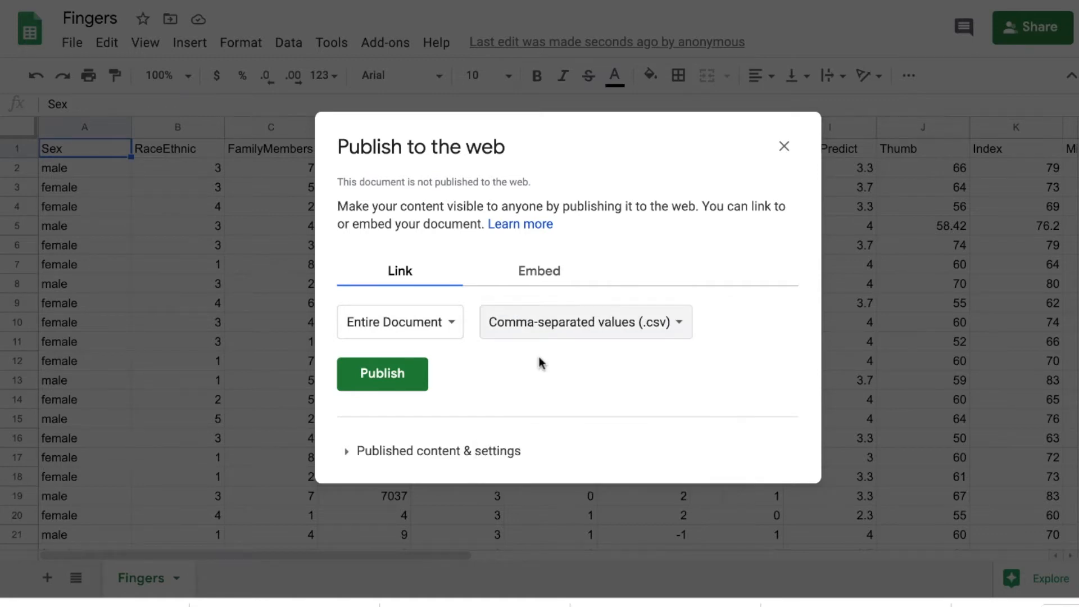
left_click(382, 374)
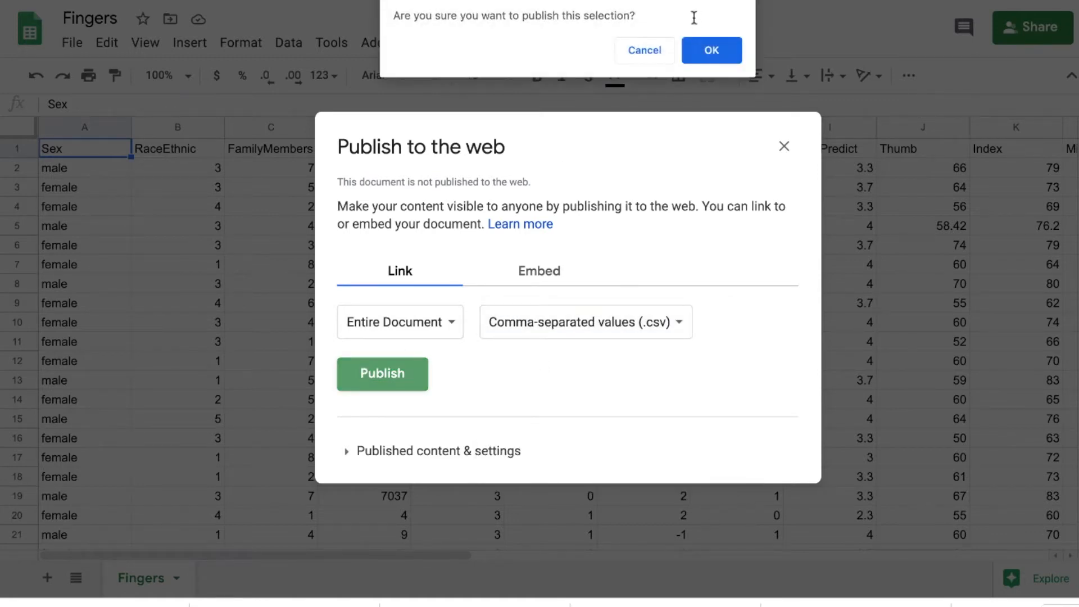
left_click(712, 50)
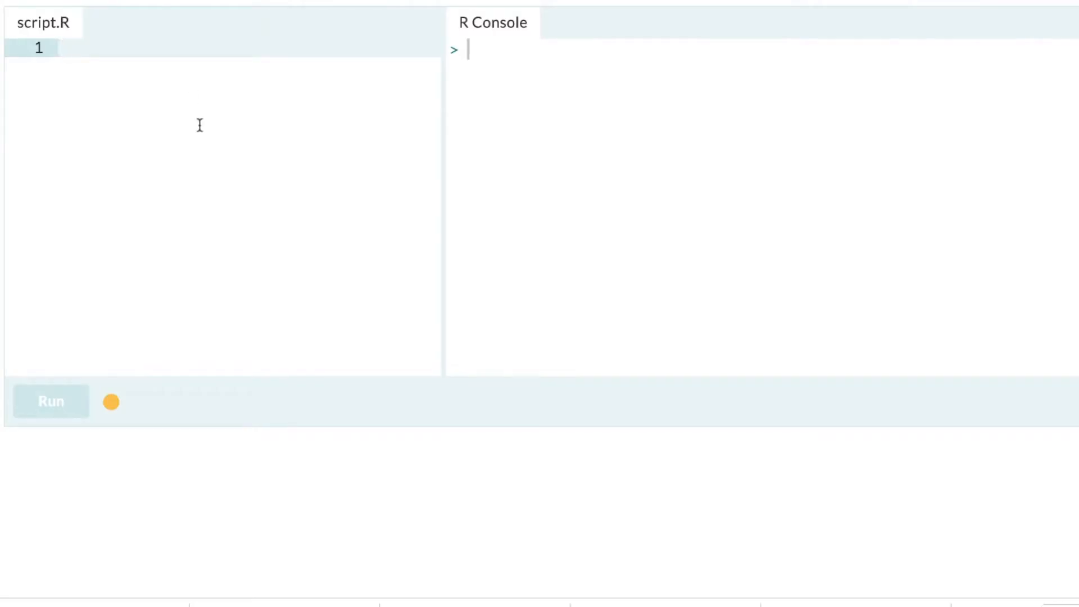
- Write the line Fingers <- read.csv("<published csv url>", header = TRUE) in script.R
type("Fin")
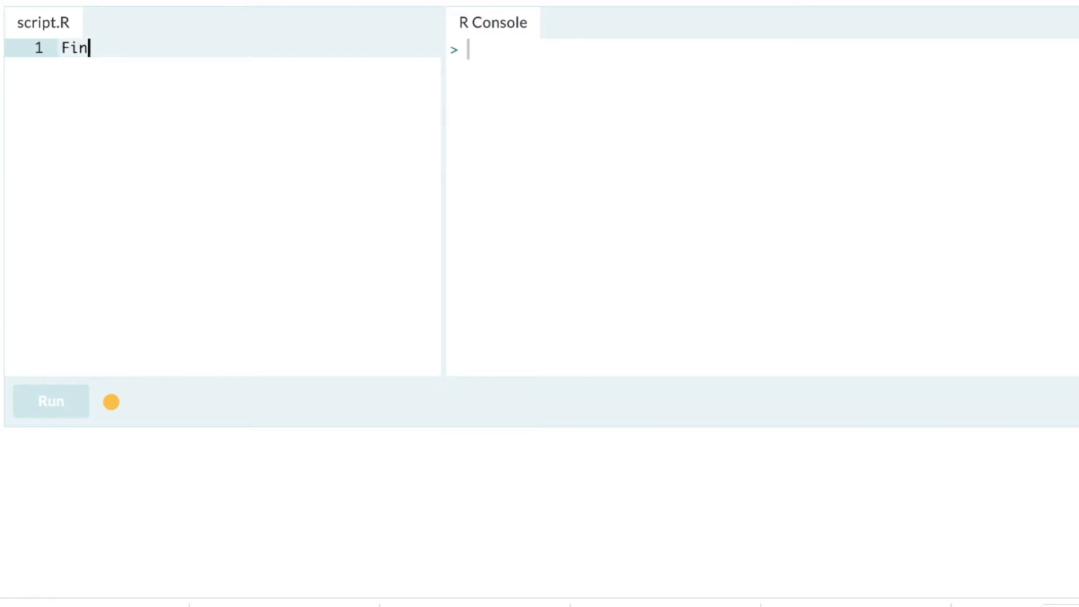
type("gers <-")
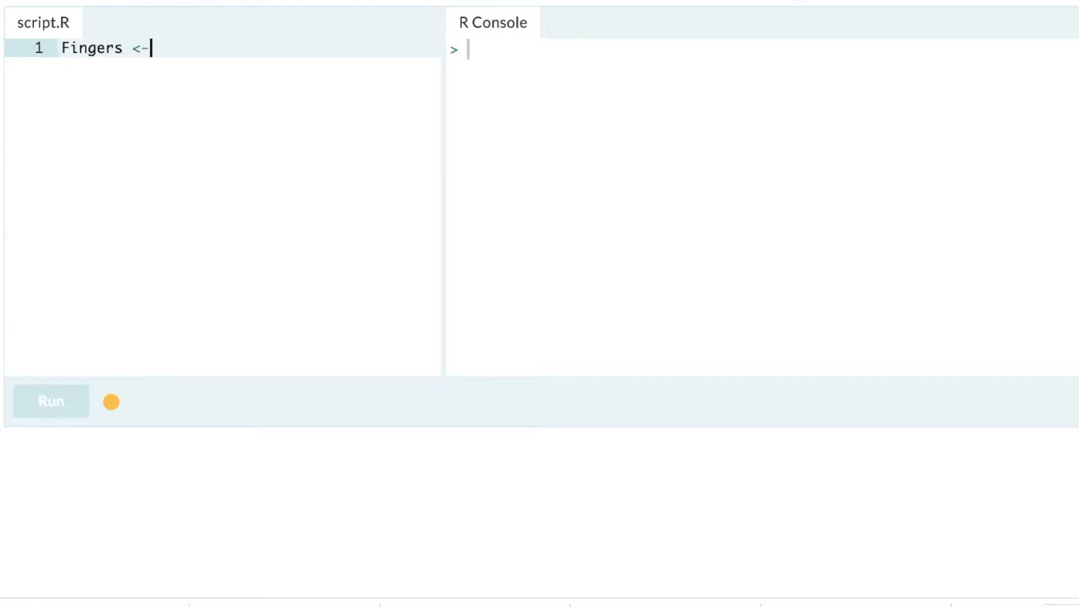
type("read.cs")
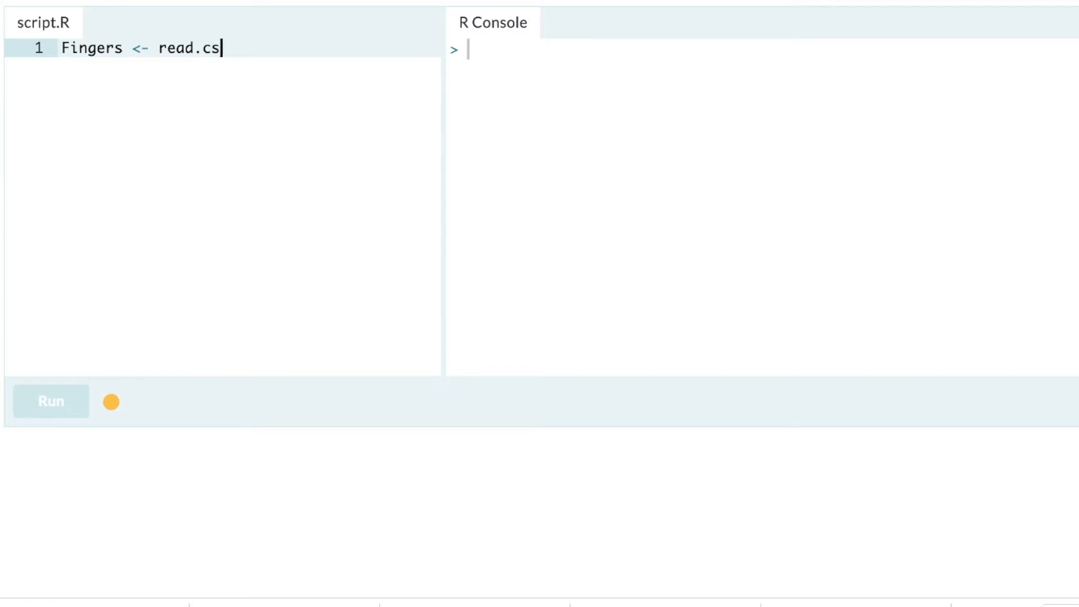
type("v(\"\")")
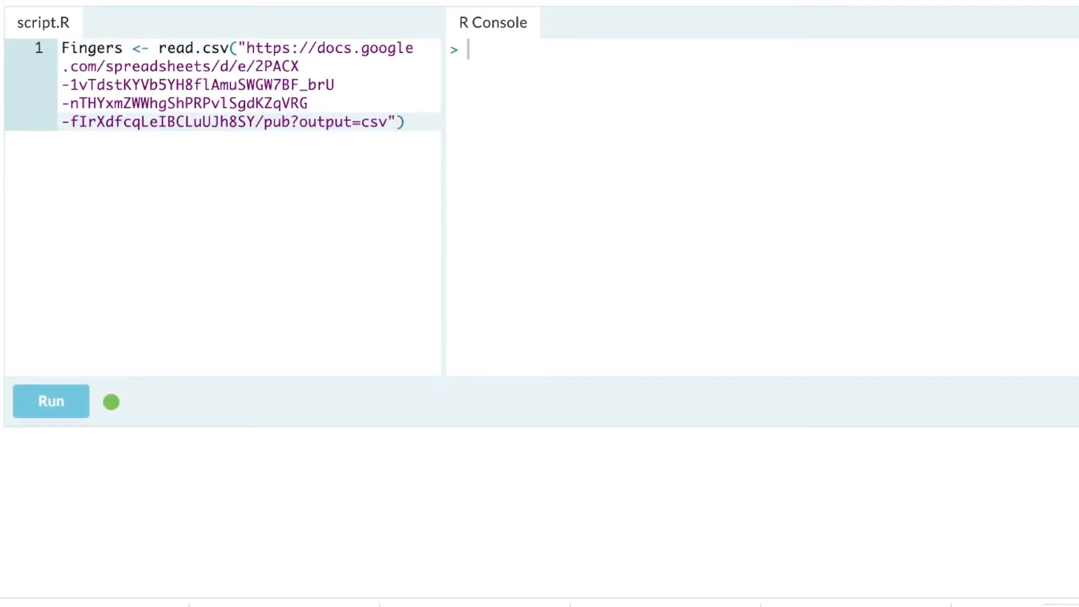
type(", header = TRUE")
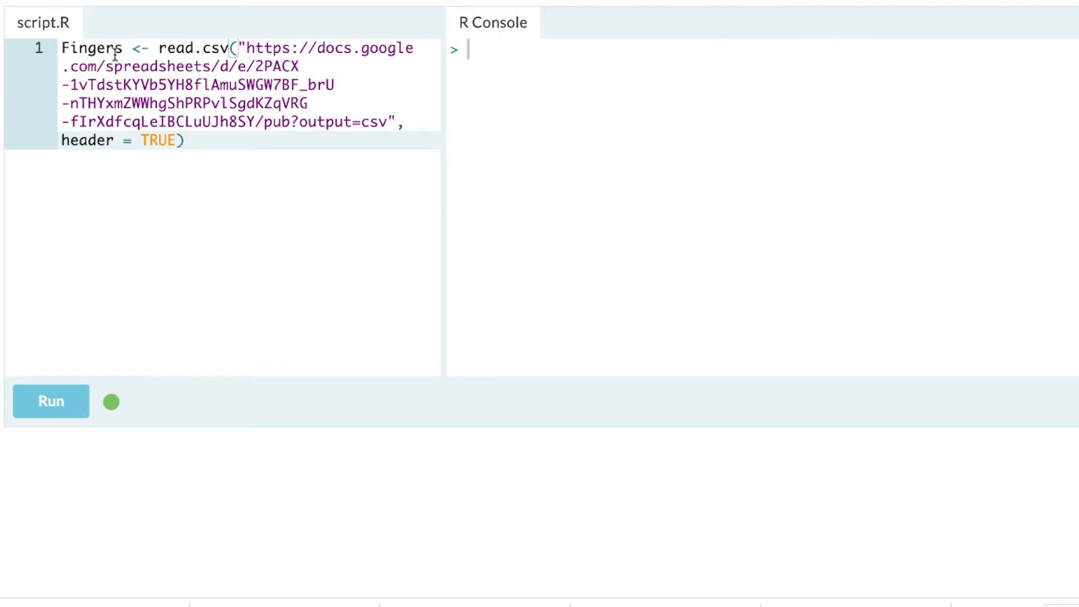
- Add a Fingers line to print the data and run the script
type("F")
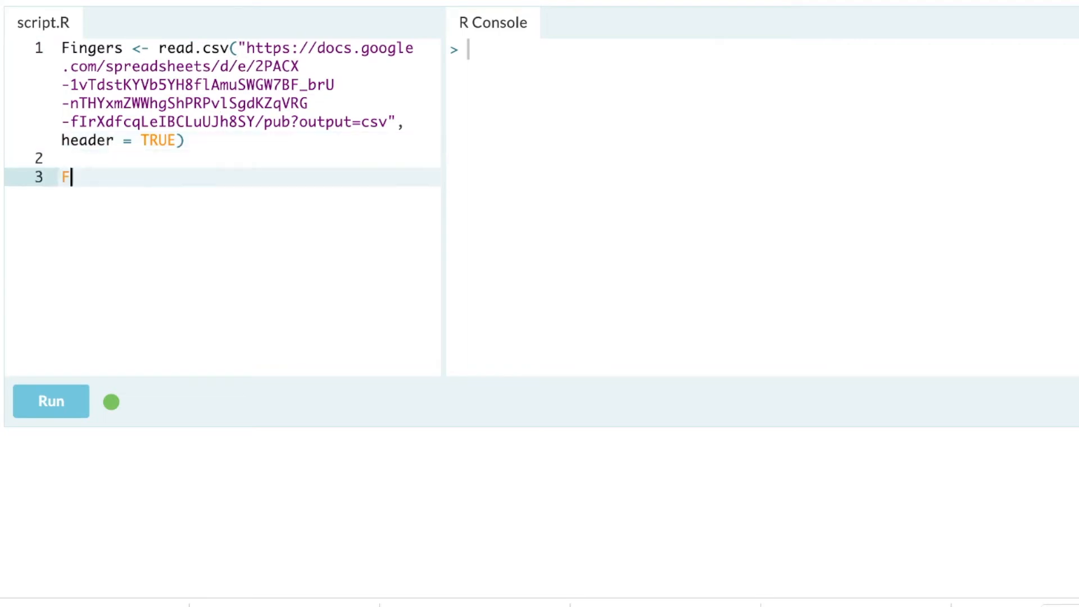
type("ingers")
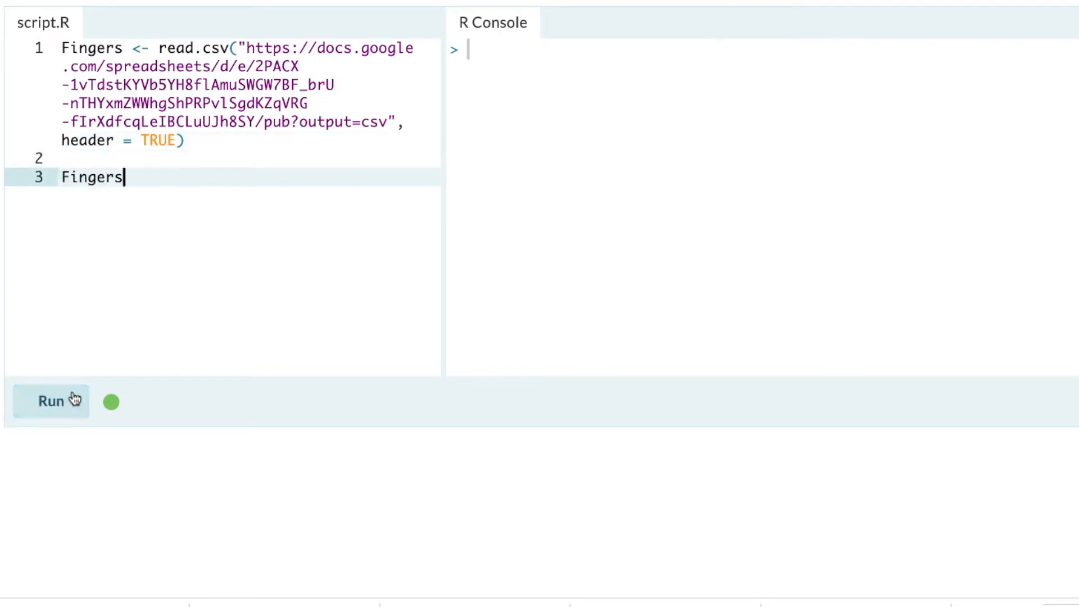
left_click(49, 402)
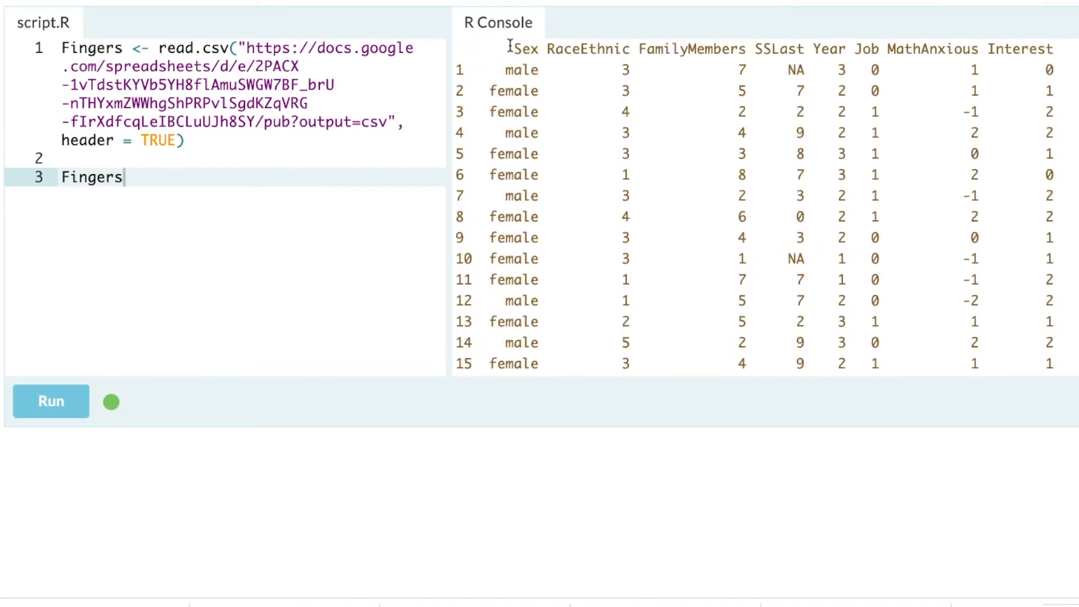
mouse_move(908, 60)
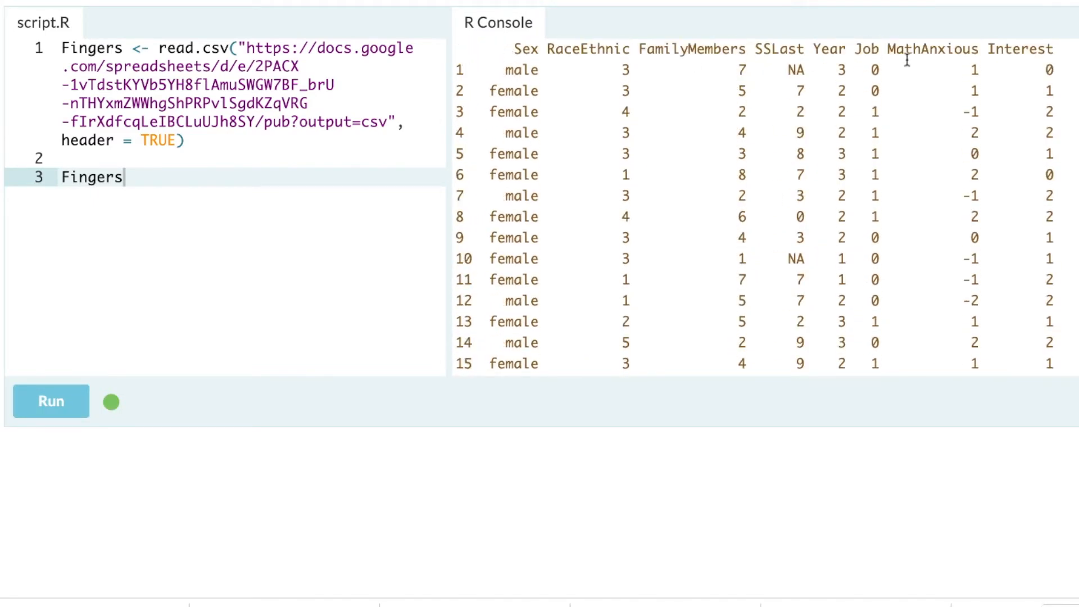
mouse_move(556, 73)
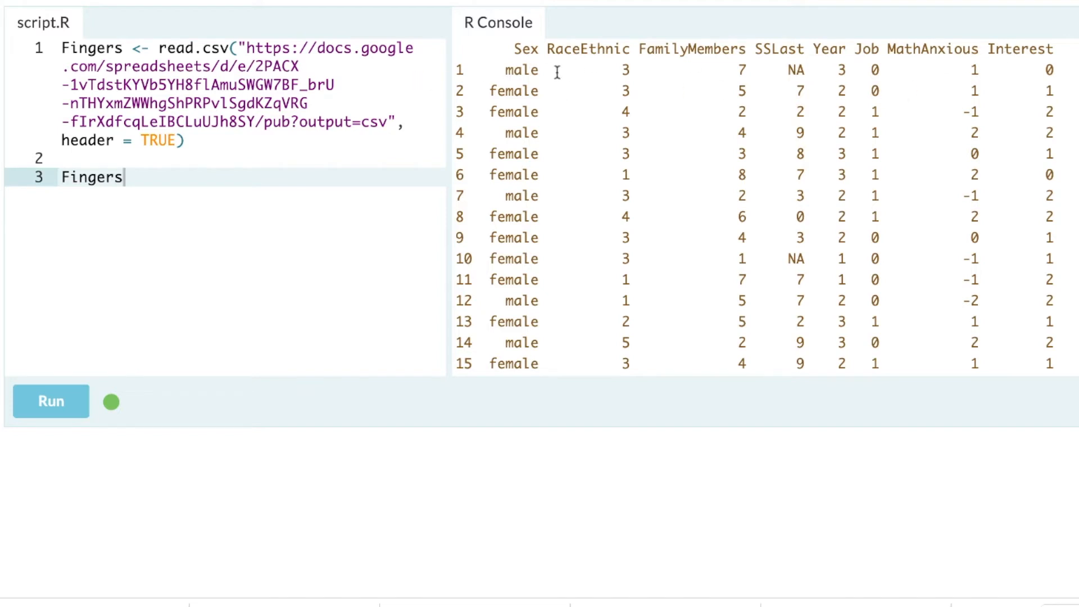
mouse_move(911, 71)
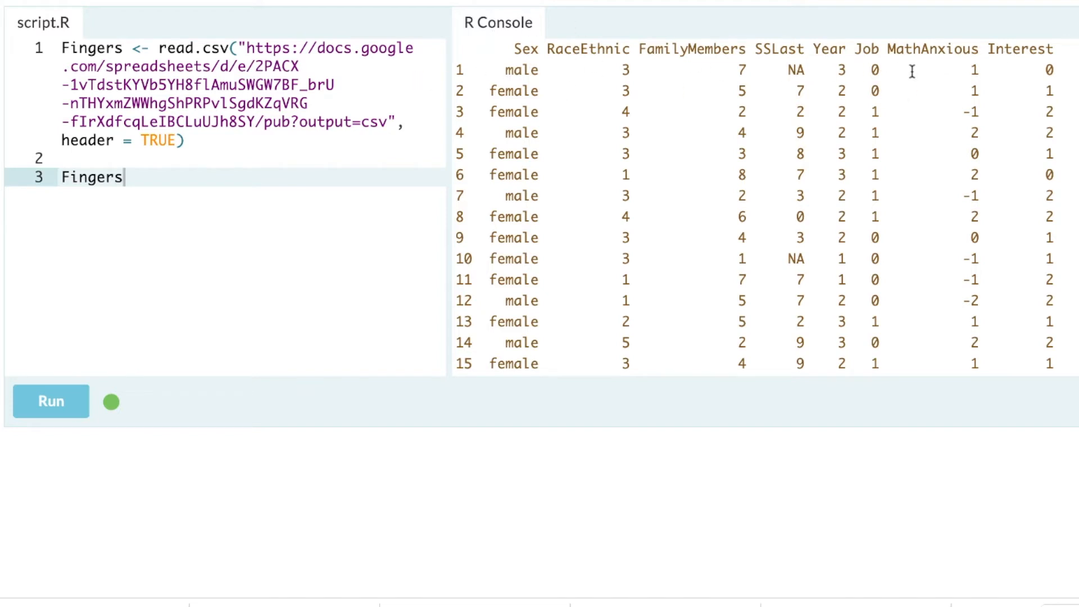
mouse_move(616, 78)
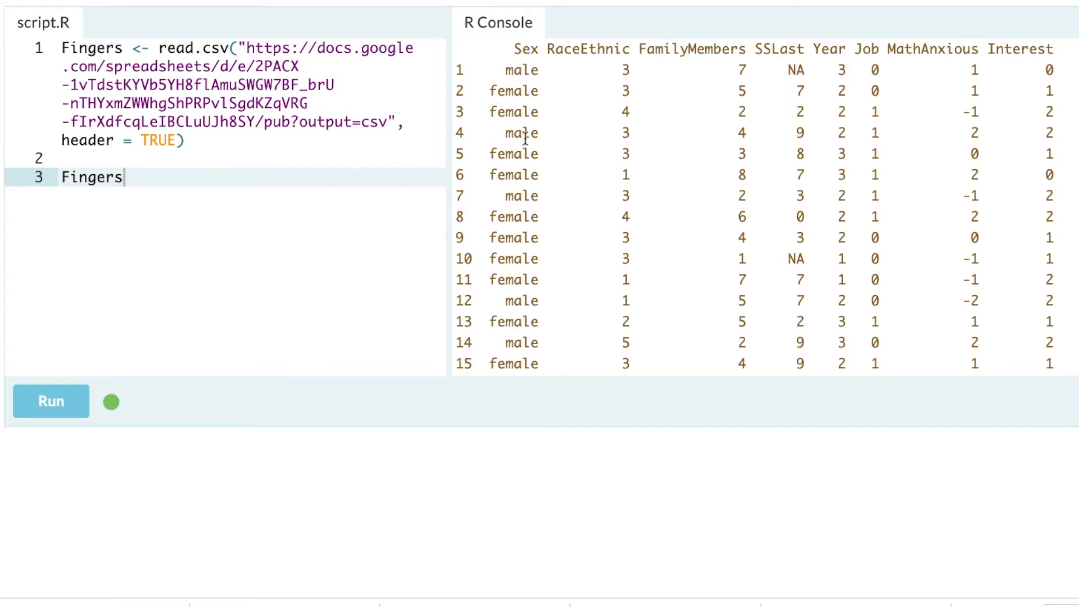
mouse_move(781, 229)
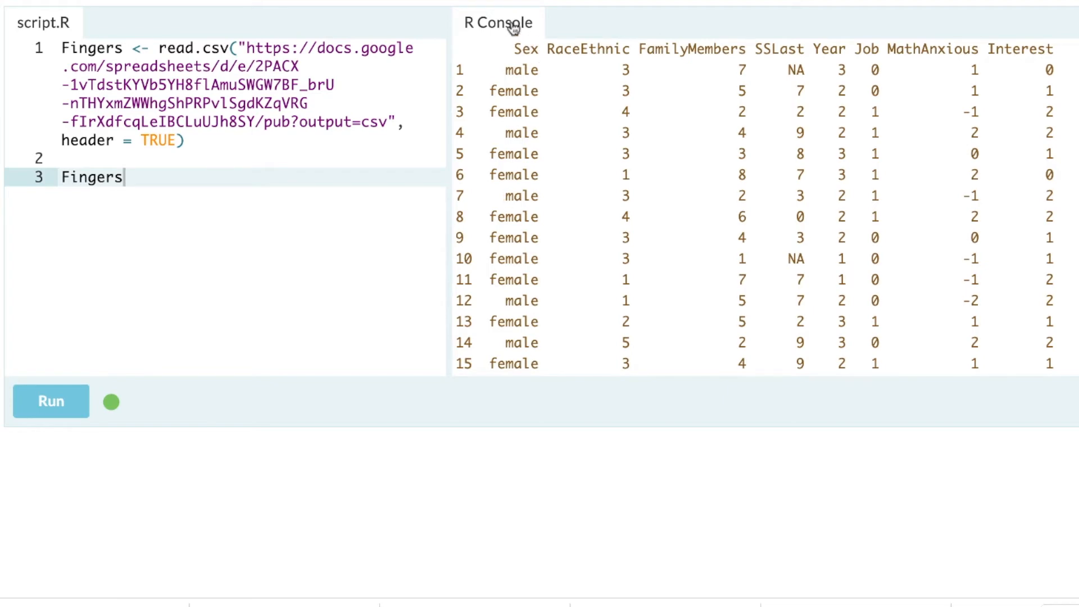
mouse_move(512, 309)
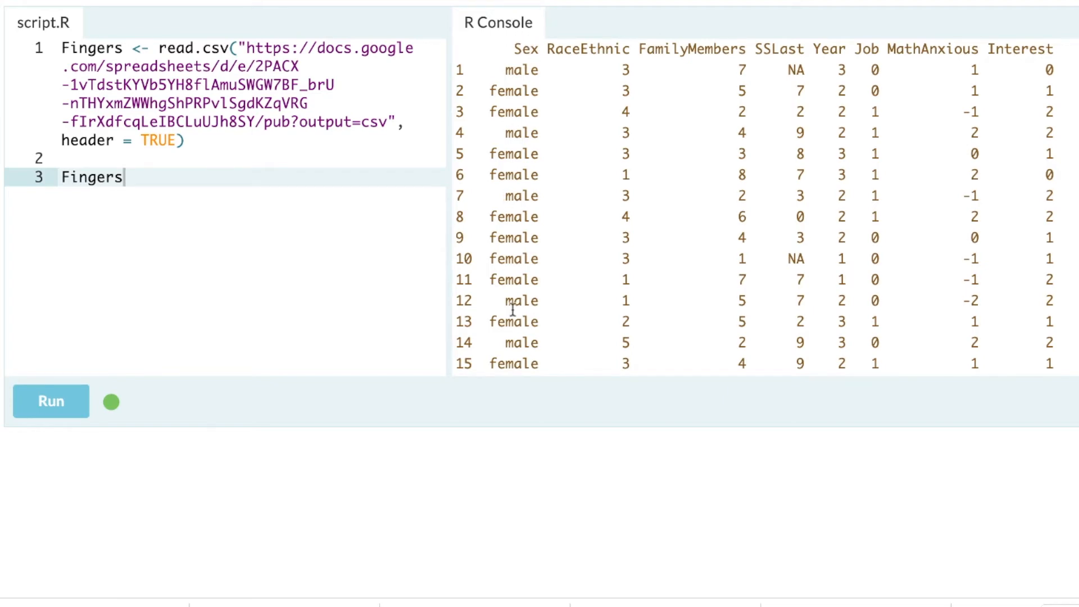
mouse_move(661, 46)
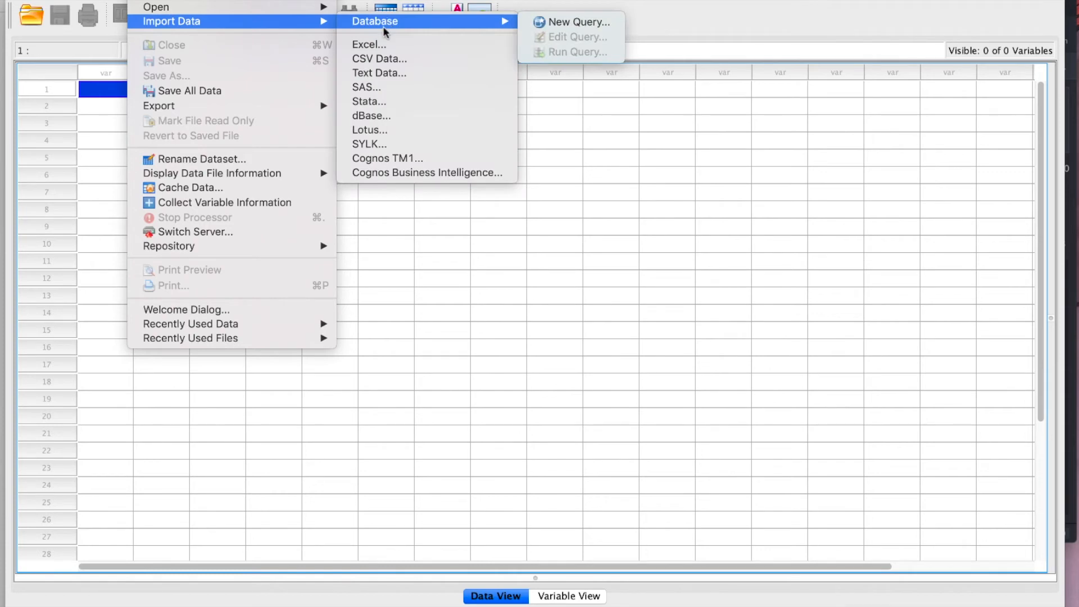
mouse_move(378, 59)
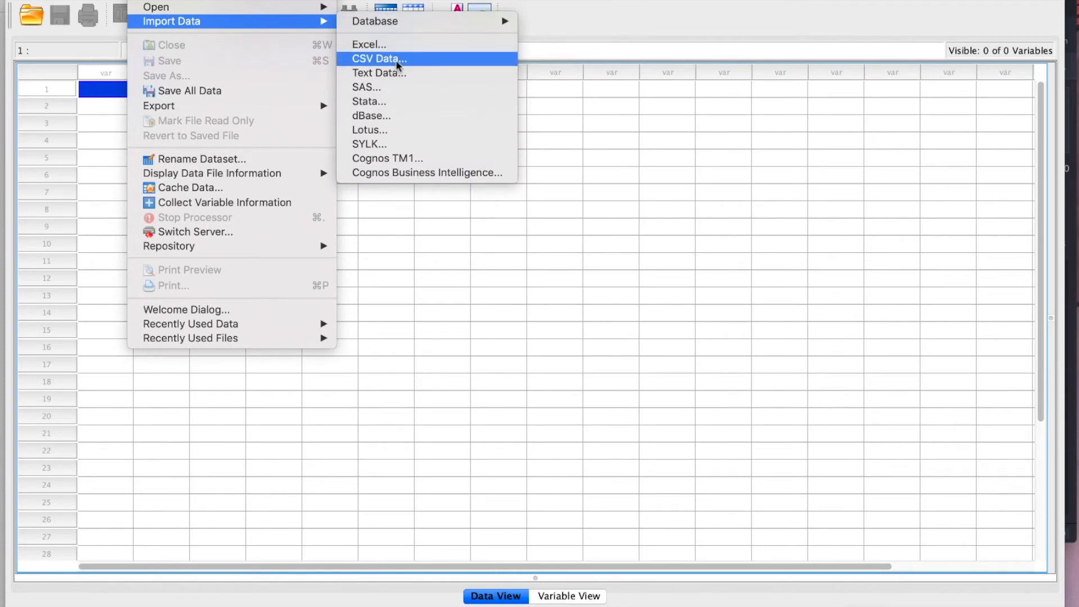
- Import Fingers.csv as CSV data, using the first line as variable names
left_click(378, 59)
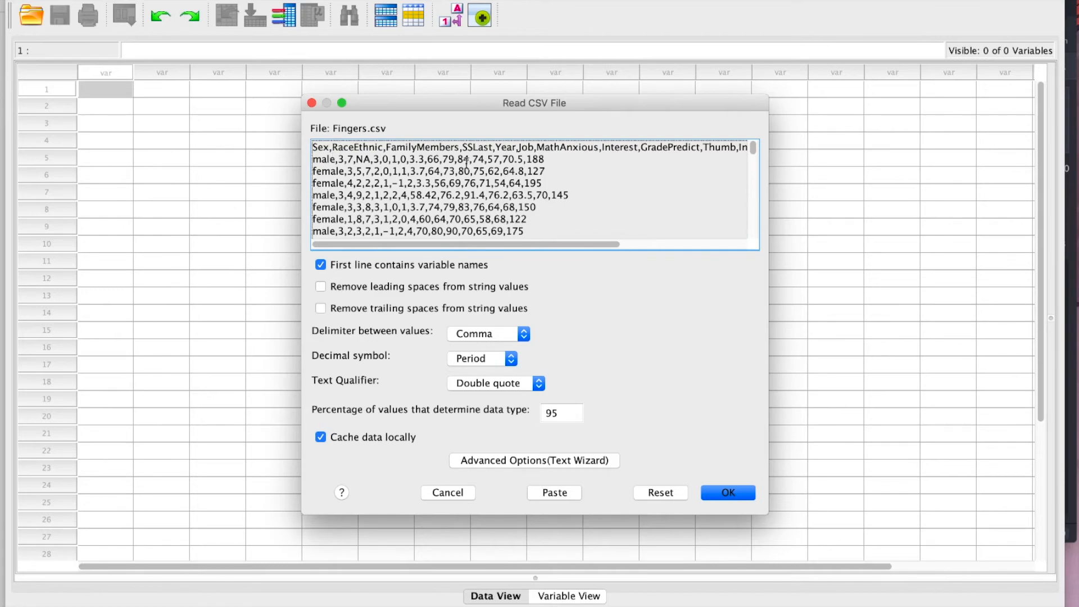
left_click(727, 493)
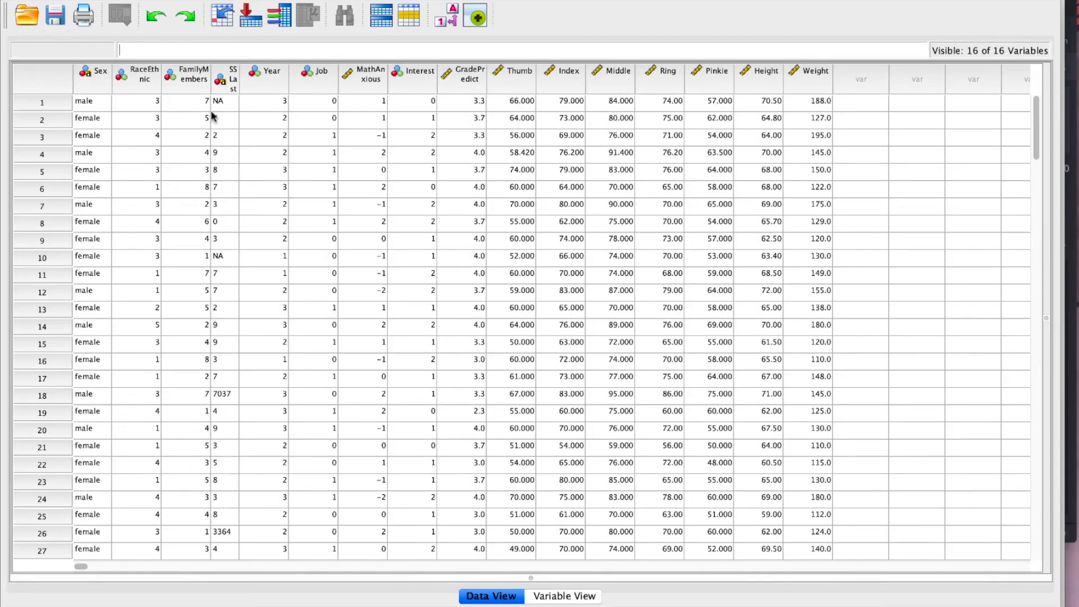
- Inspect the imported data by selecting the first case's Sex cell, then row 1
left_click(83, 91)
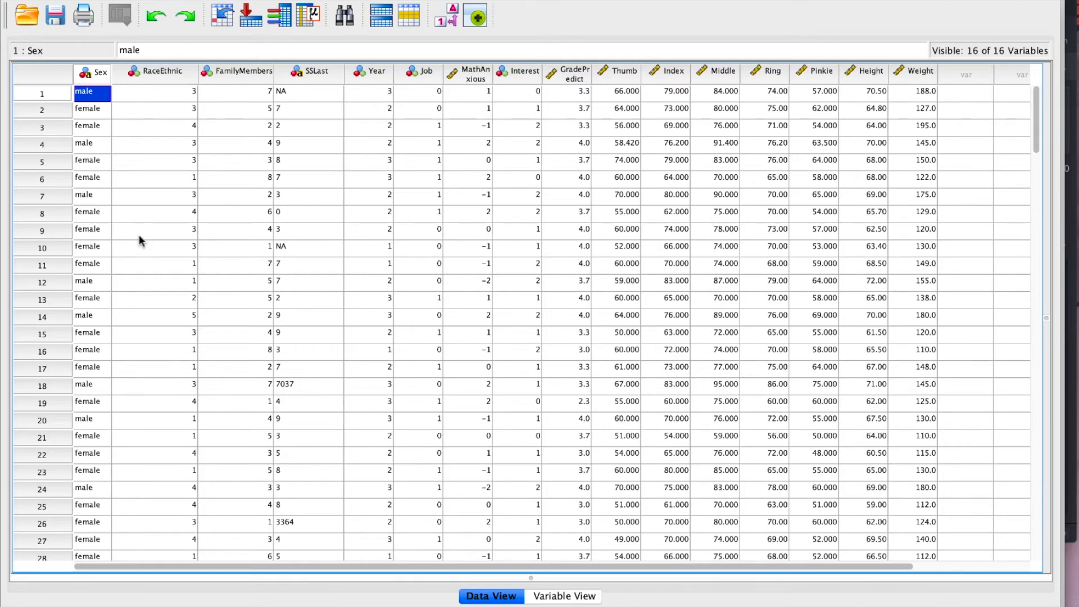
mouse_move(713, 111)
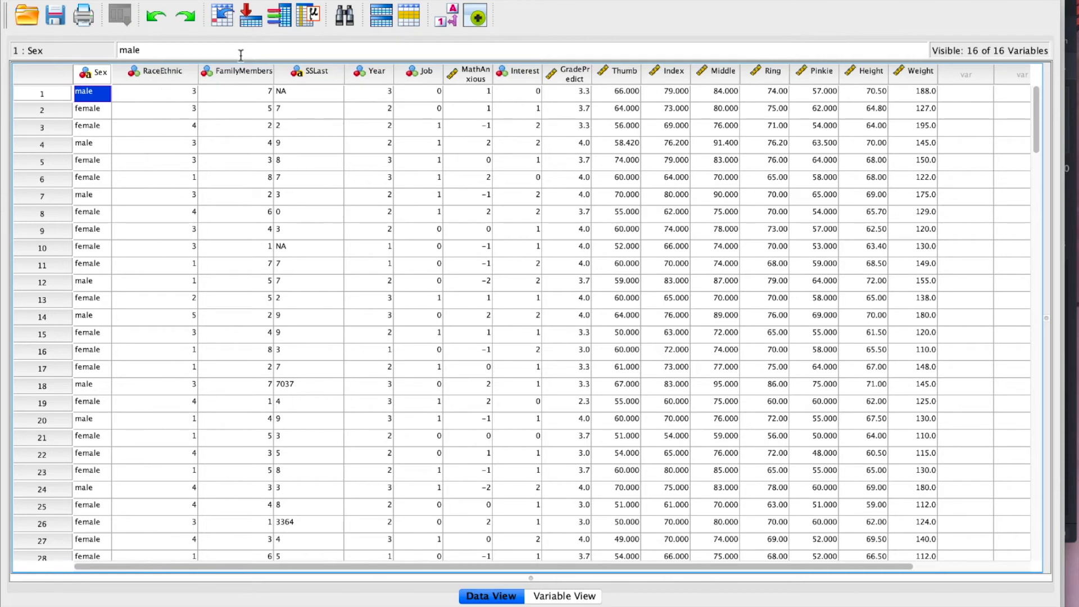
mouse_move(325, 346)
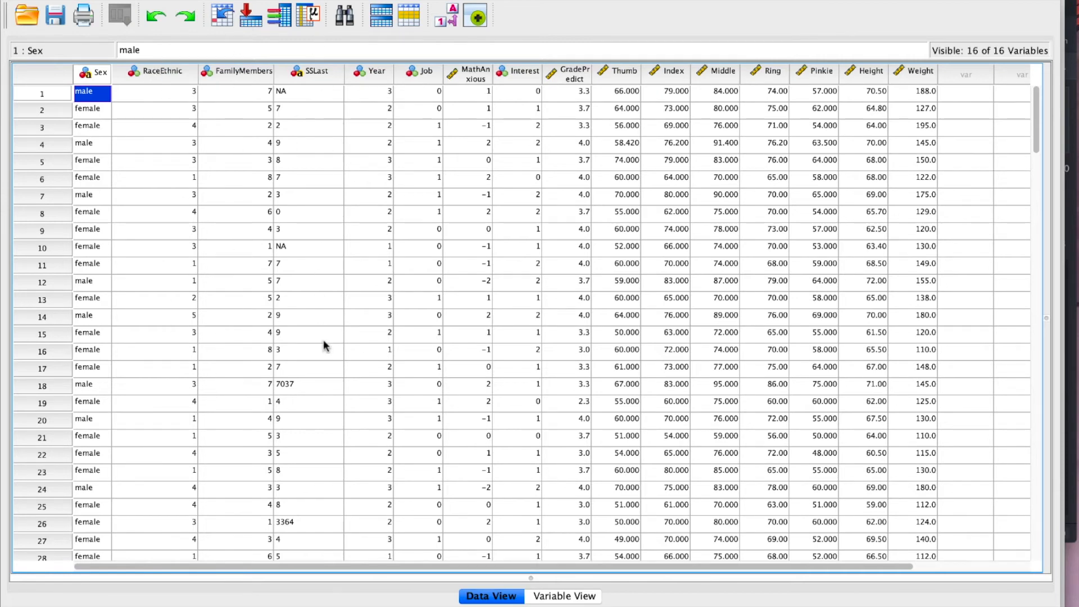
mouse_move(101, 89)
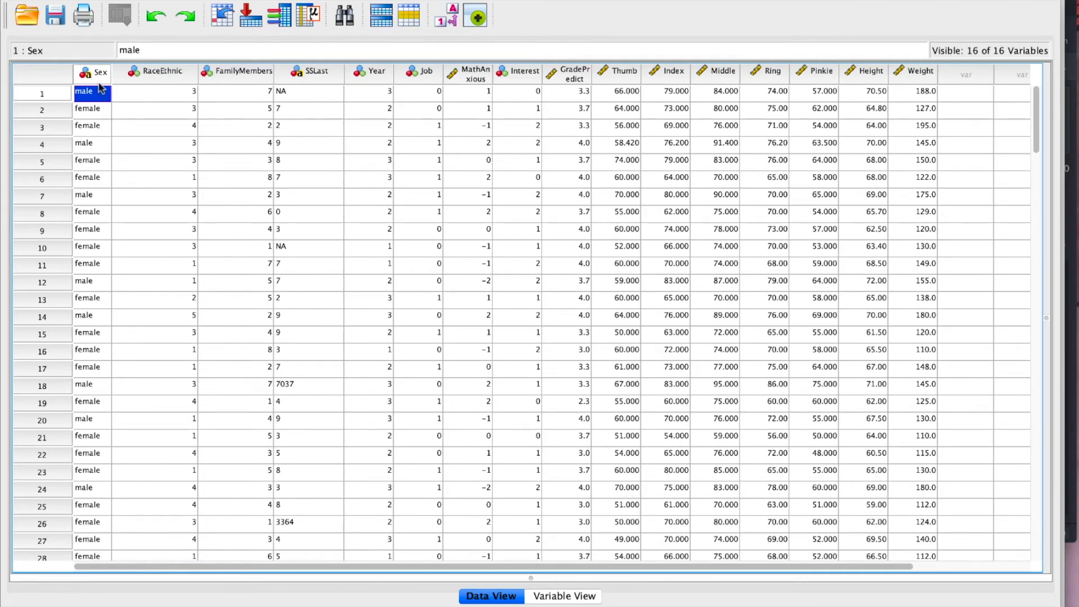
left_click(41, 92)
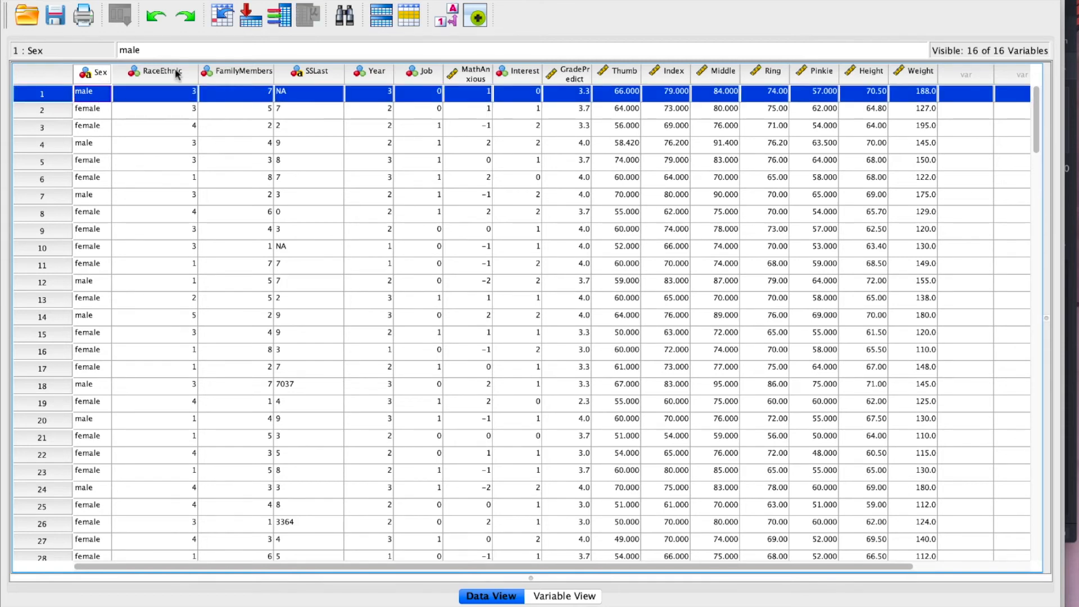
mouse_move(191, 107)
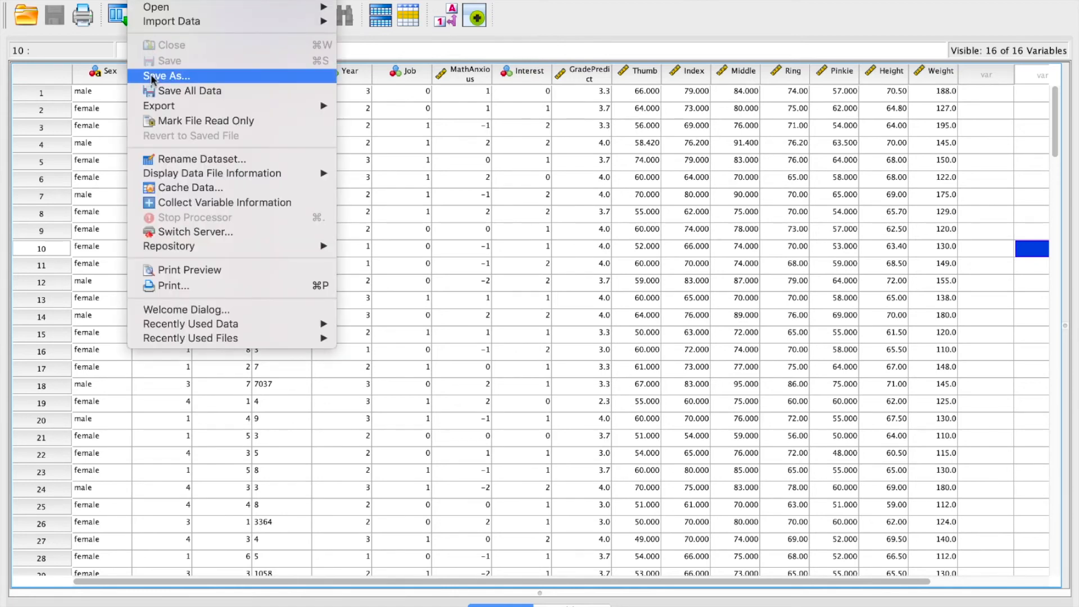
- Save the dataset under the file name Fingers.sav in SPSS Statistics format
left_click(165, 76)
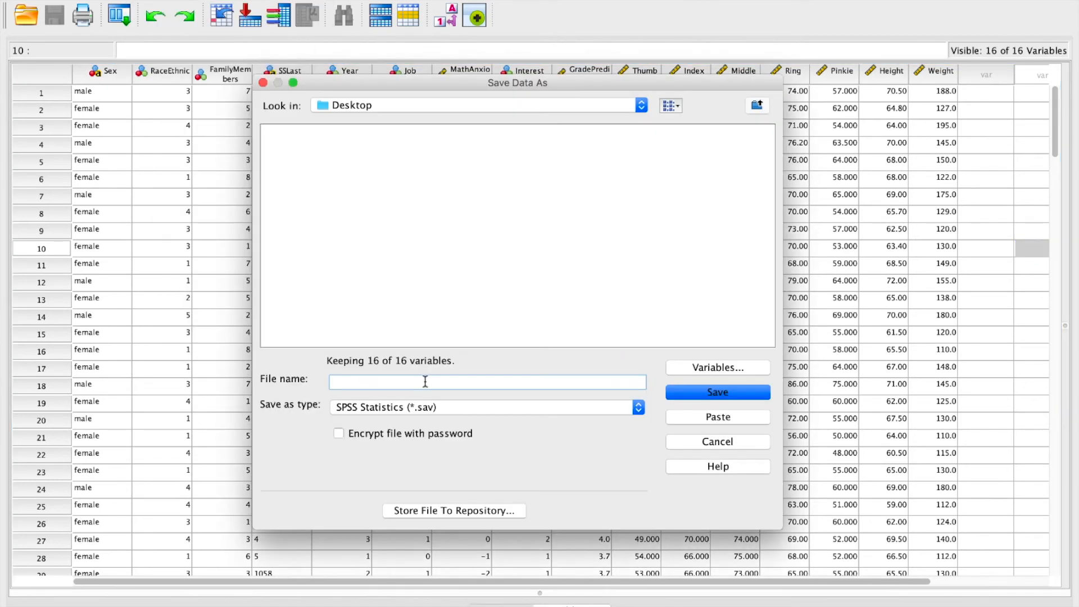
type("F")
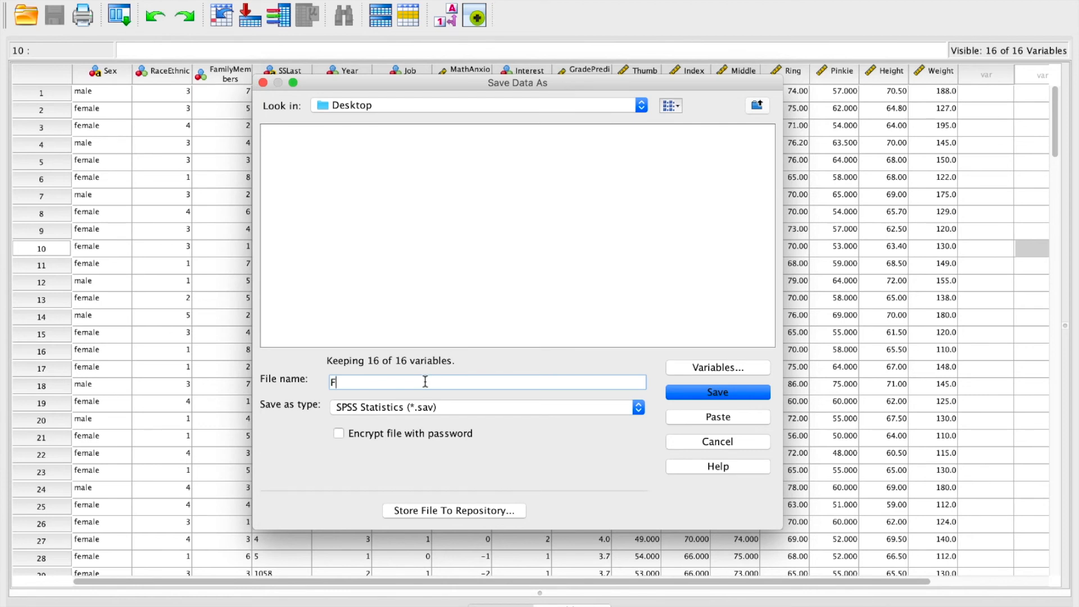
type("ingers")
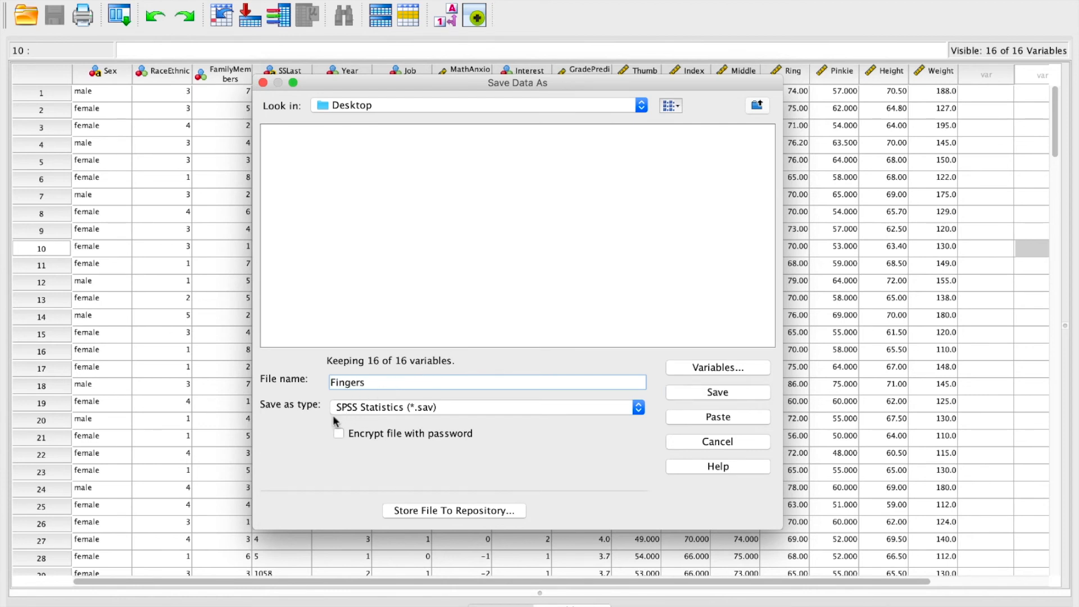
mouse_move(423, 418)
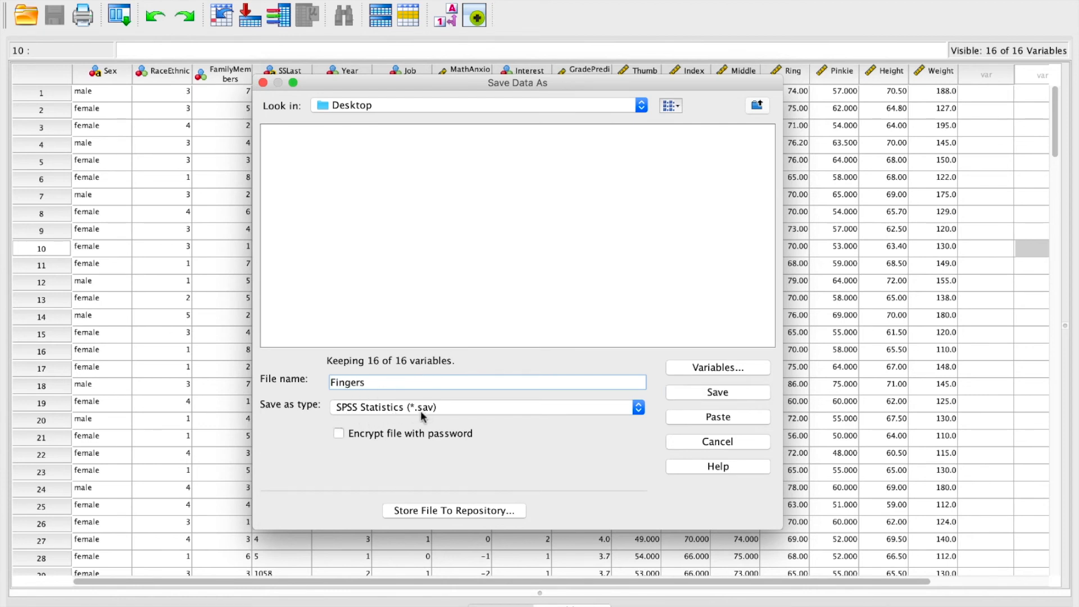
mouse_move(479, 406)
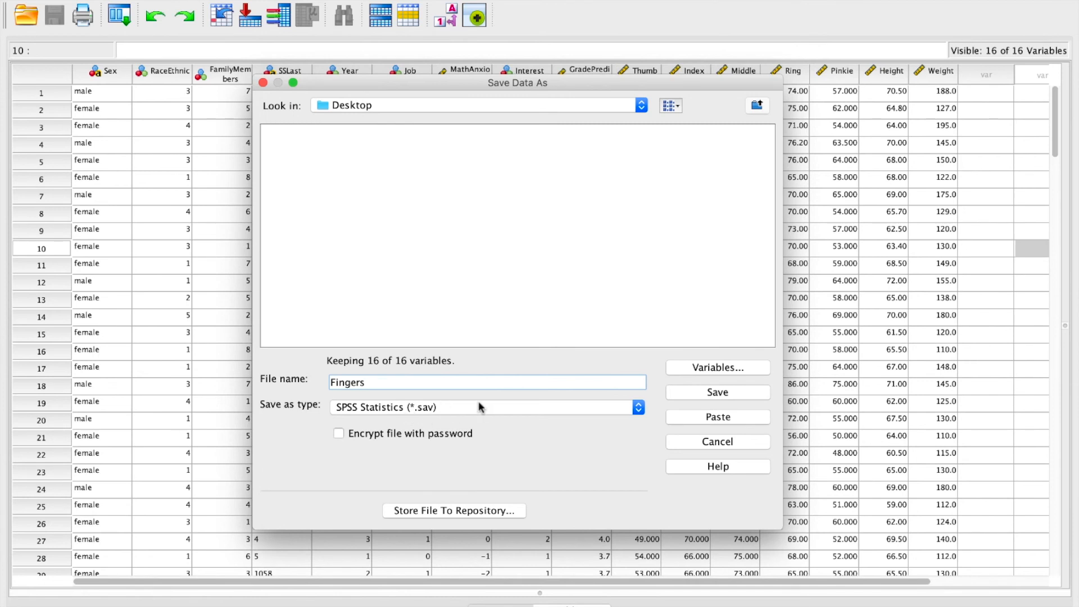
type(".sav")
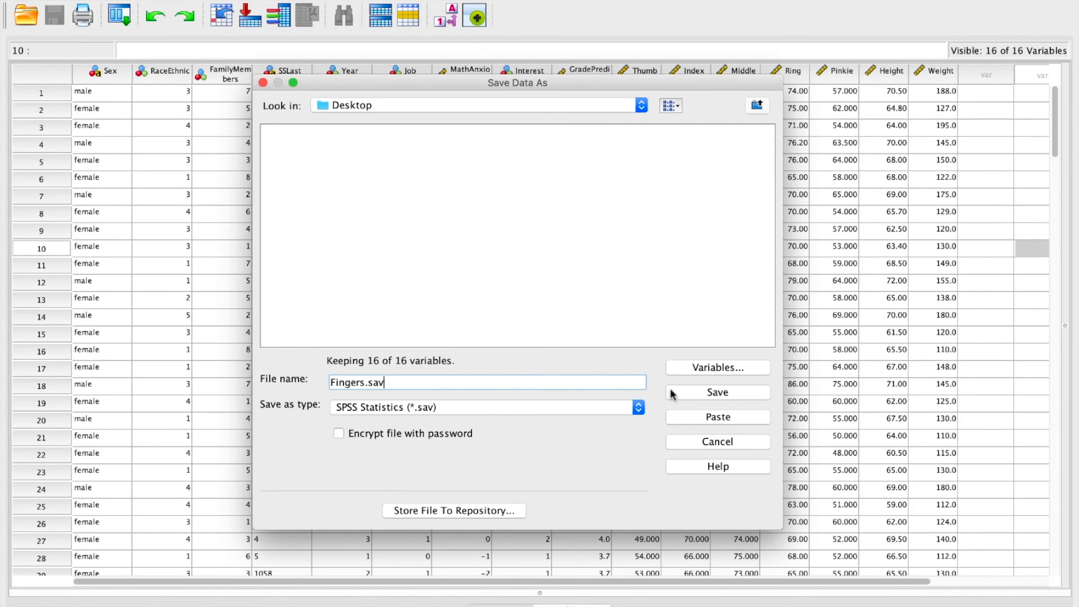
left_click(717, 393)
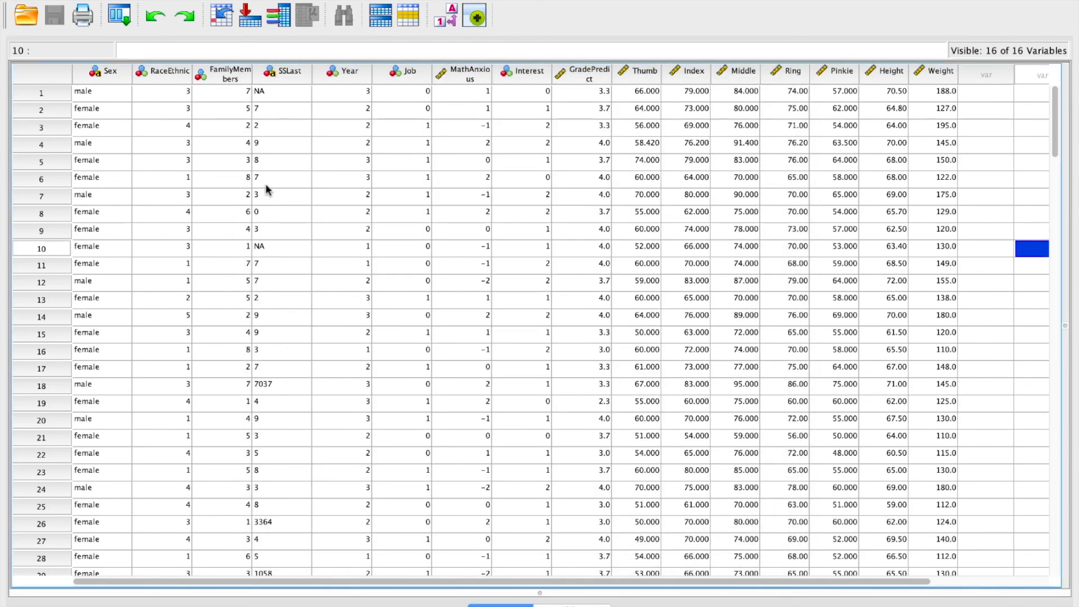